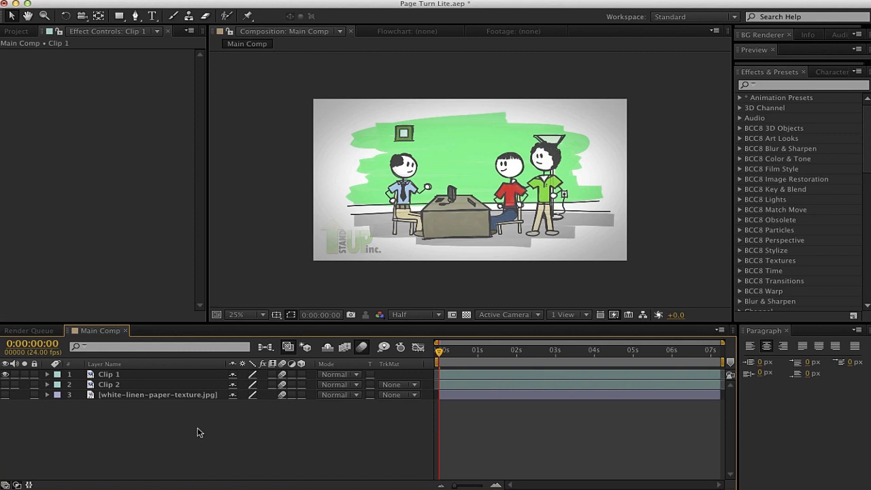
mouse_move(211, 425)
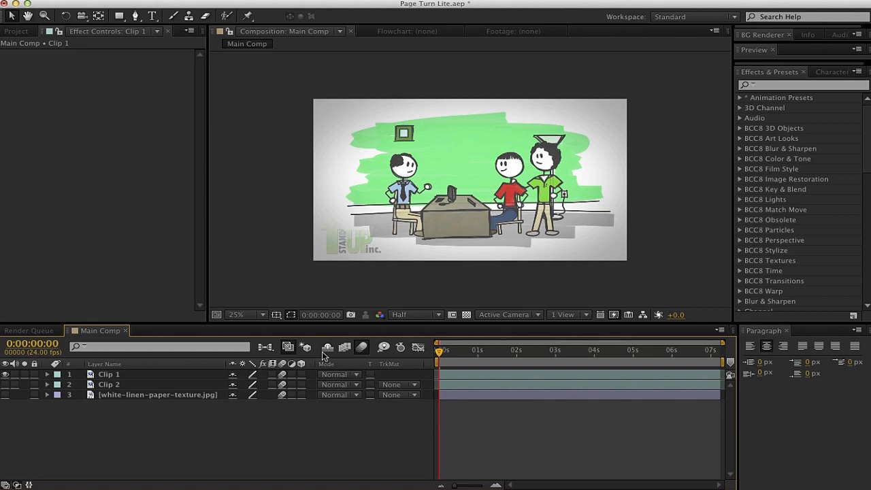
mouse_move(781, 91)
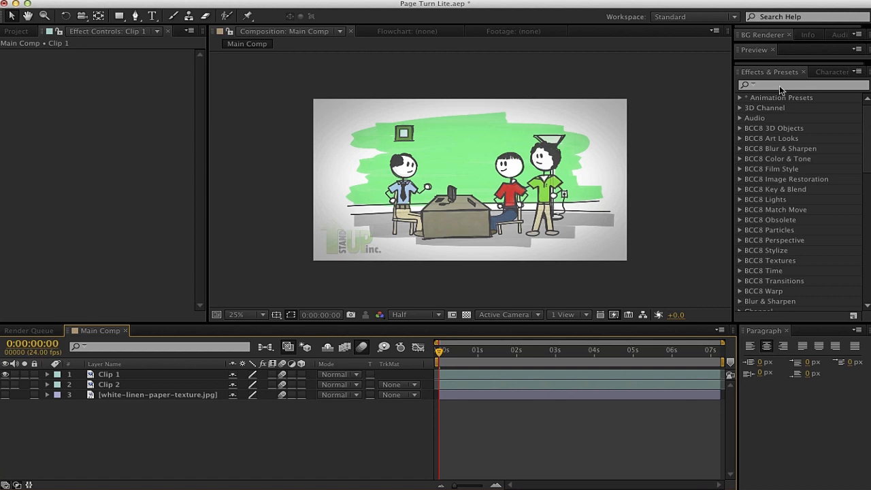
Step: Find CC Page Turn via 'page', apply it to Clip 1 and pull the fold to the bottom-right corner
type("page")
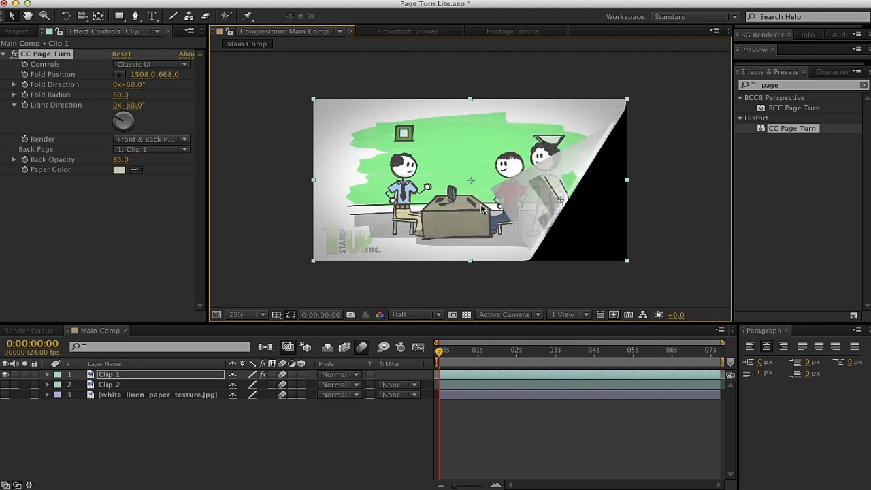
left_click_drag(558, 202, 569, 207)
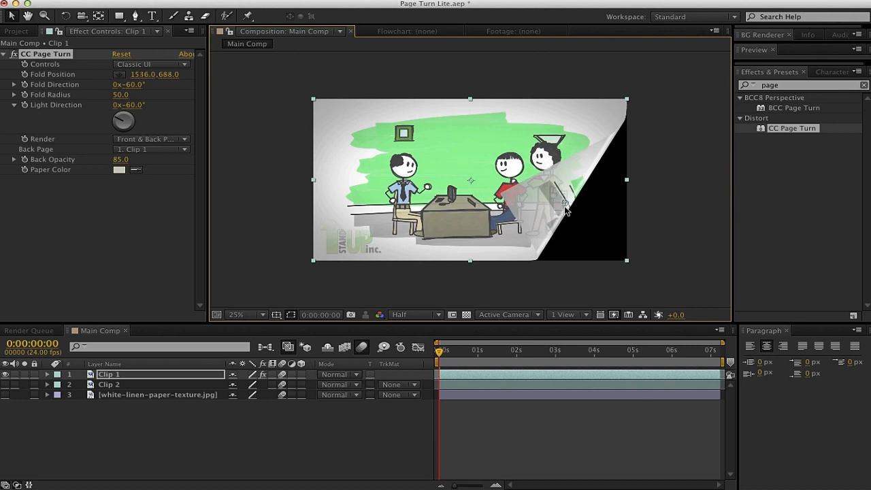
left_click_drag(565, 203, 579, 211)
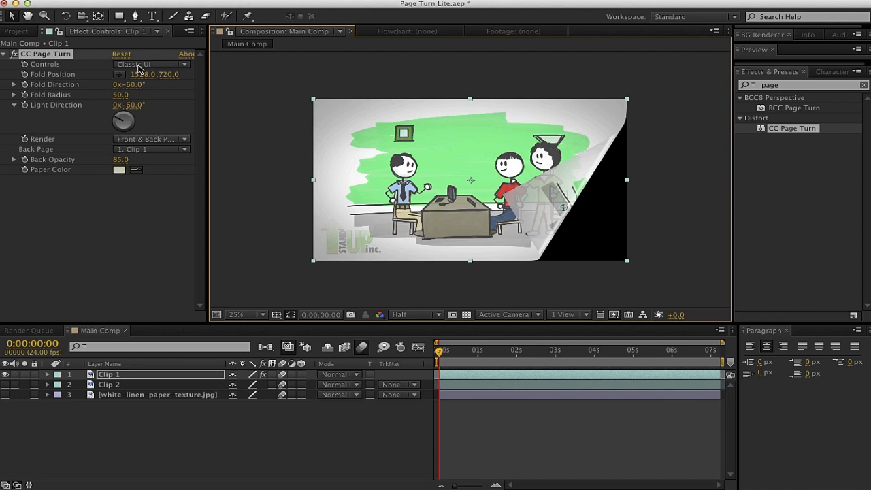
left_click(149, 64)
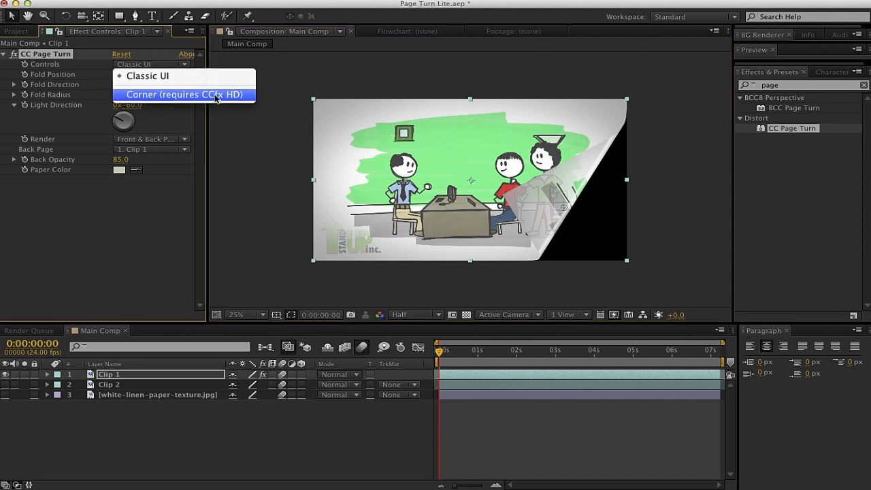
mouse_move(237, 101)
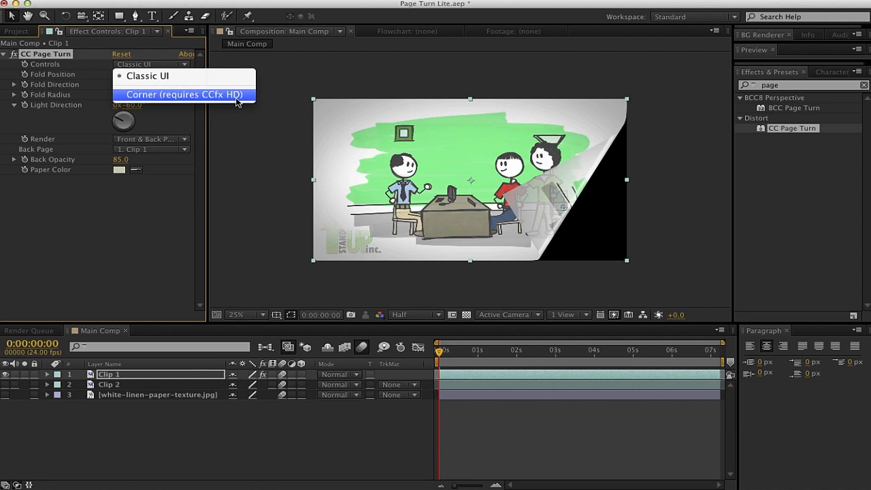
mouse_move(234, 102)
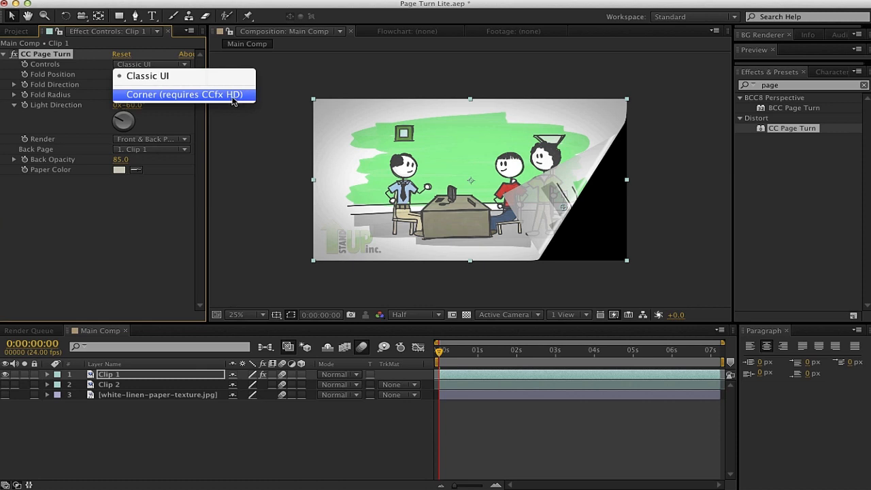
mouse_move(199, 101)
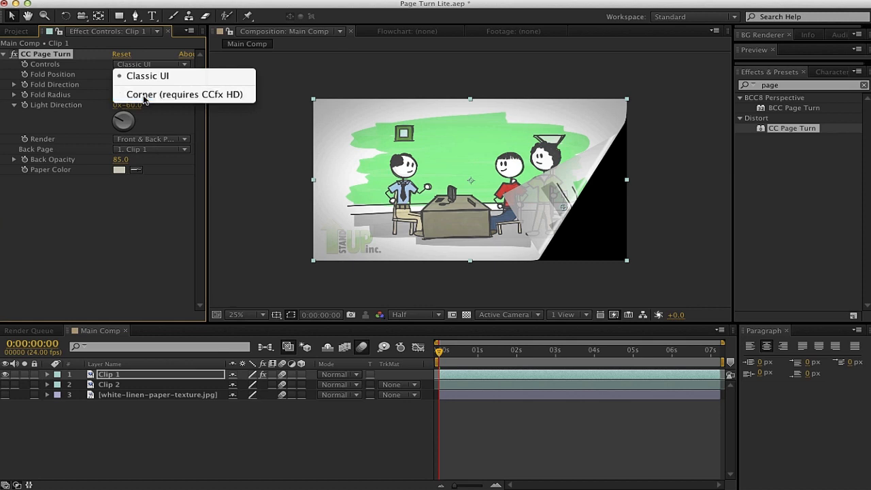
left_click(147, 76)
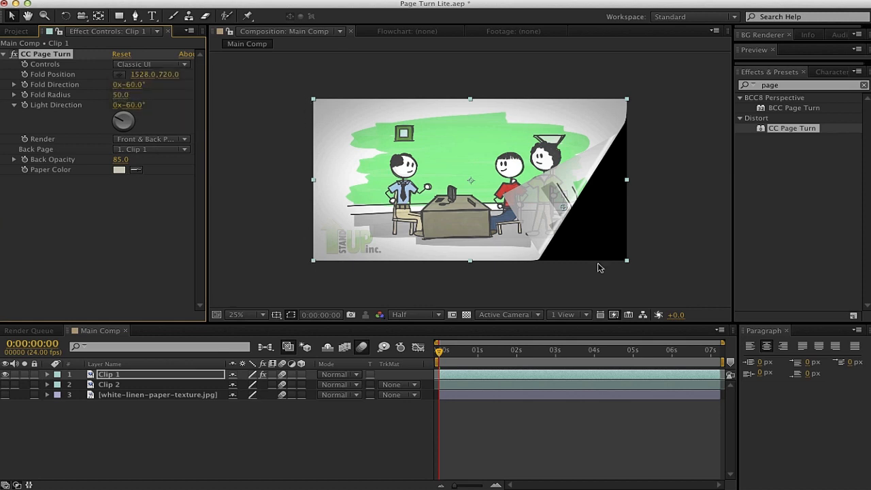
mouse_move(333, 115)
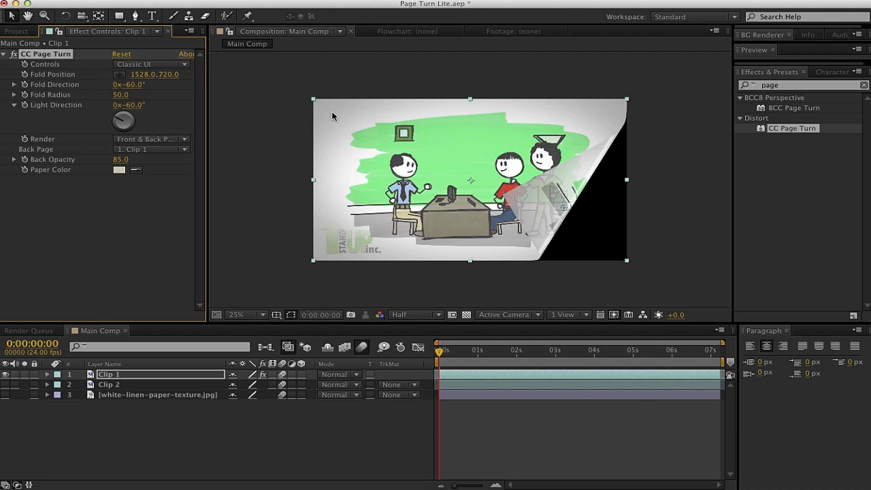
left_click(150, 64)
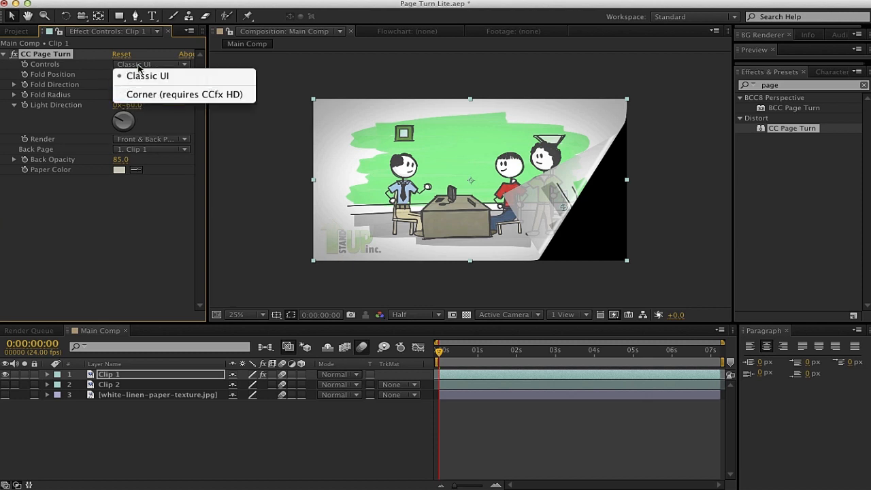
left_click(147, 76)
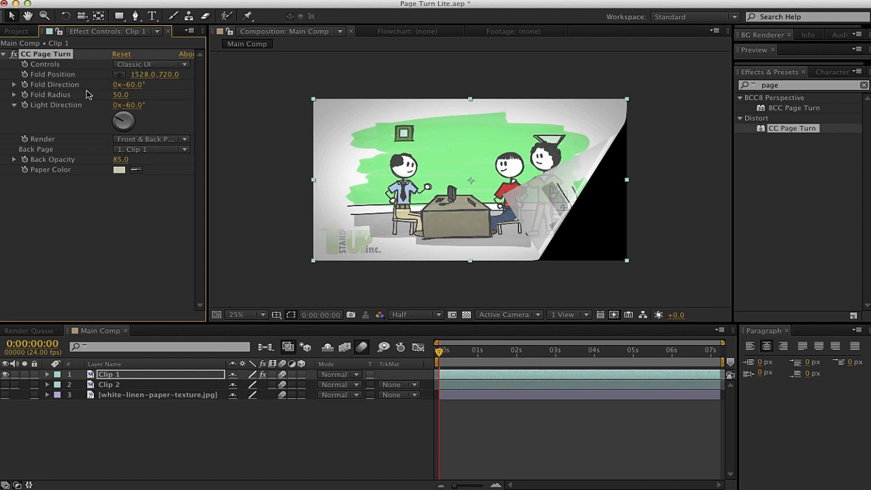
mouse_move(56, 75)
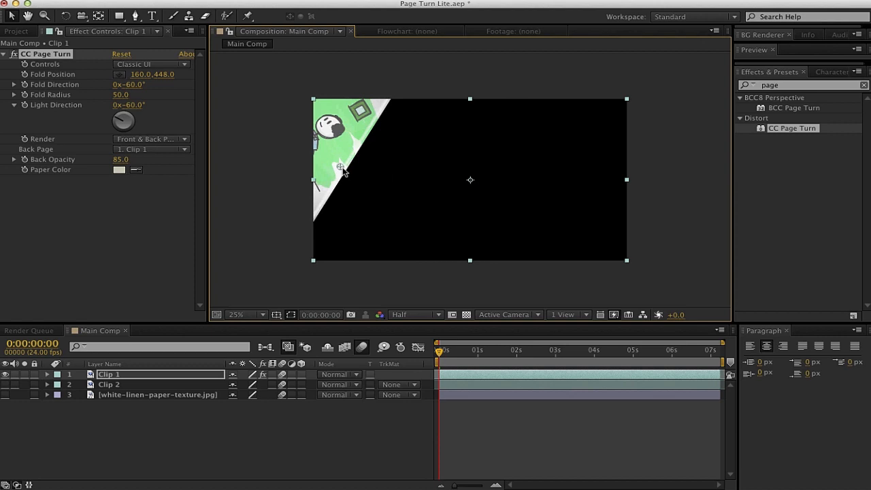
Step: Drag the Fold Position handle to the top-left so almost the entire page is turned over
left_click_drag(340, 169, 545, 210)
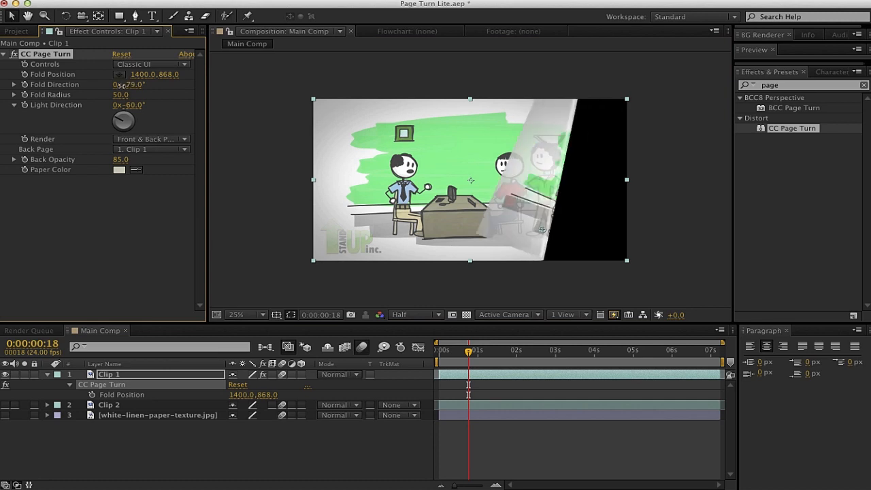
Step: Rotate Fold Direction to about −42° so the curl sweeps in from the right
left_click_drag(130, 85, 125, 85)
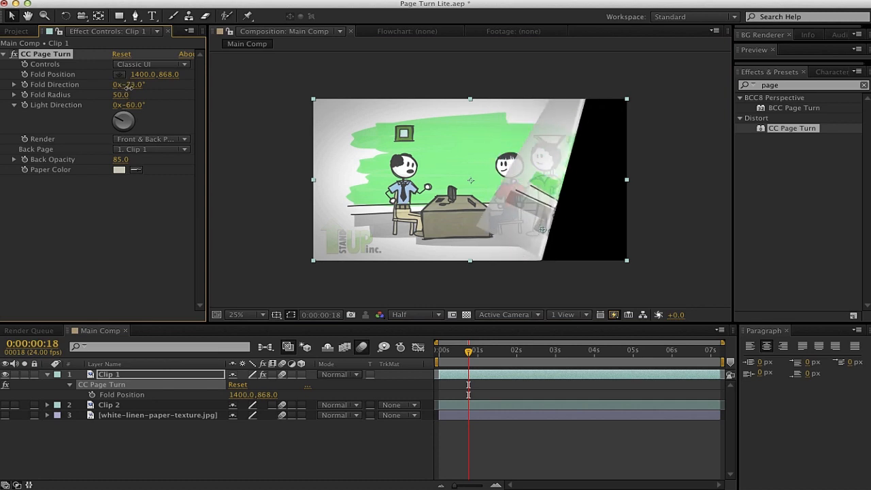
left_click_drag(133, 84, 150, 84)
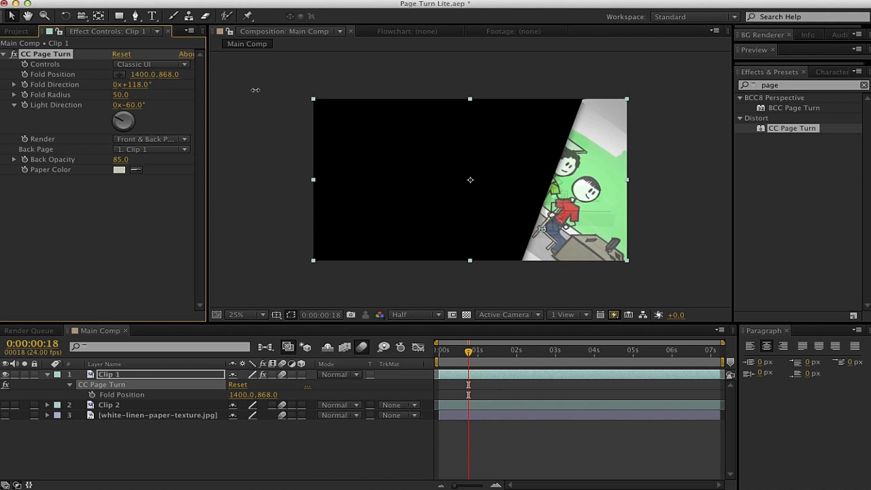
left_click_drag(129, 84, 129, 95)
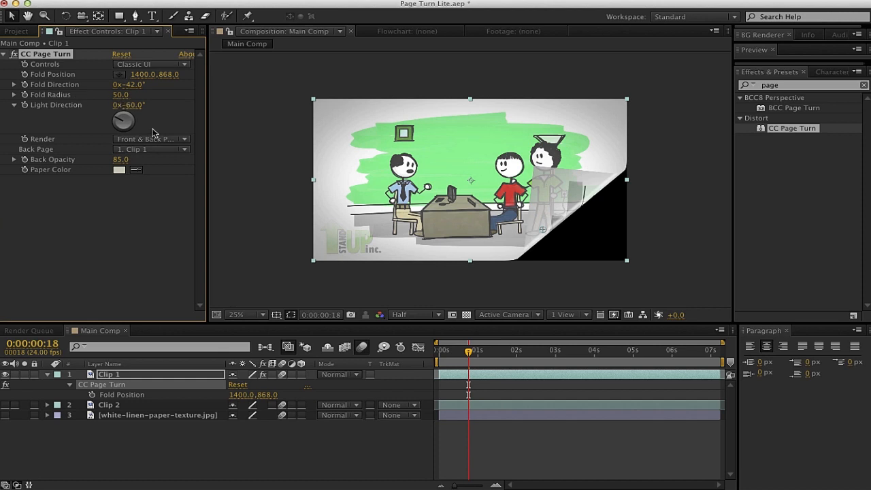
mouse_move(101, 93)
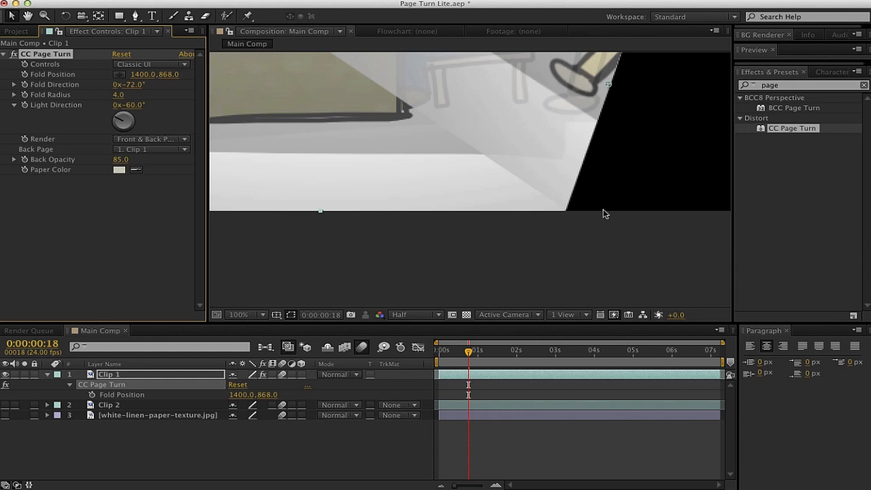
mouse_move(571, 198)
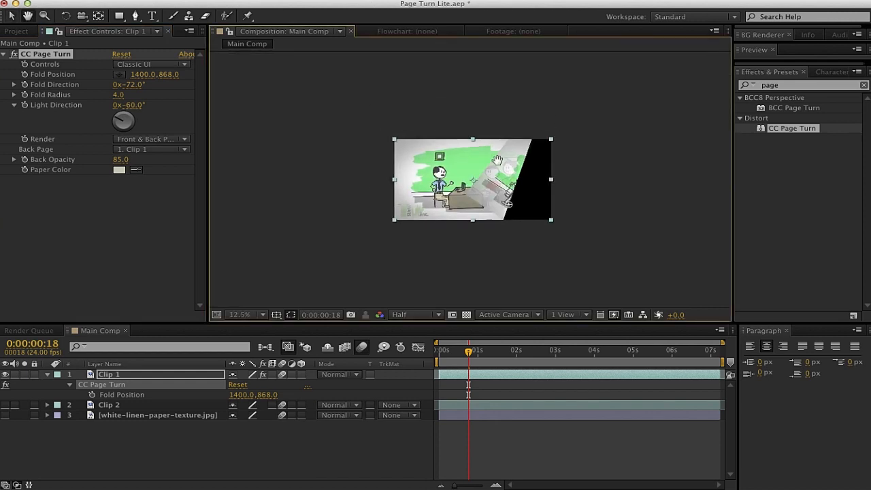
Step: Restore the Composition viewer to a larger size to see the reshaped curl
left_click(245, 314)
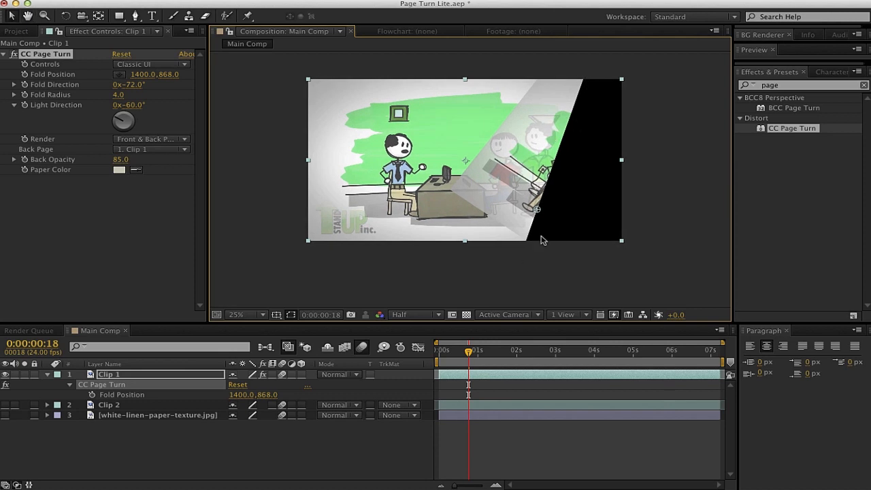
mouse_move(591, 108)
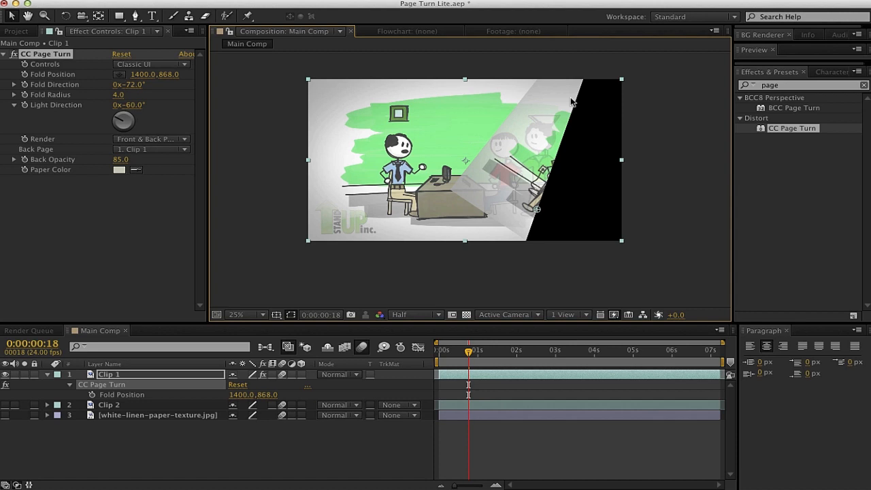
mouse_move(76, 111)
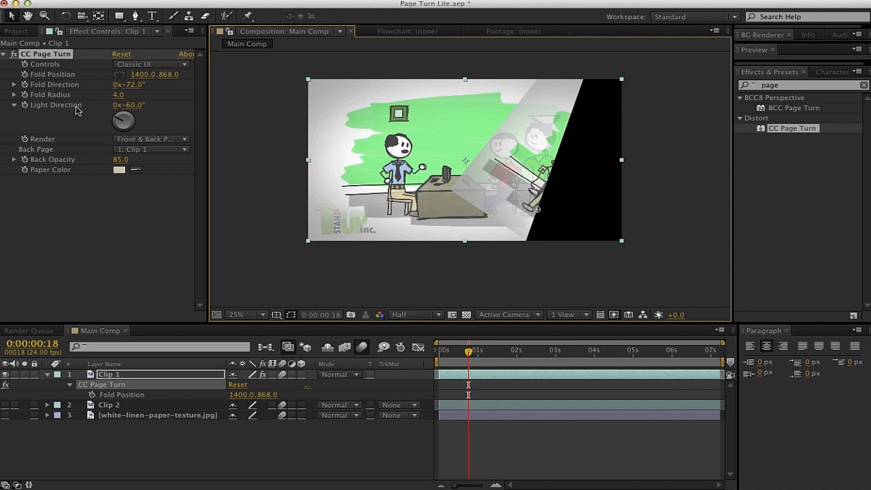
mouse_move(574, 150)
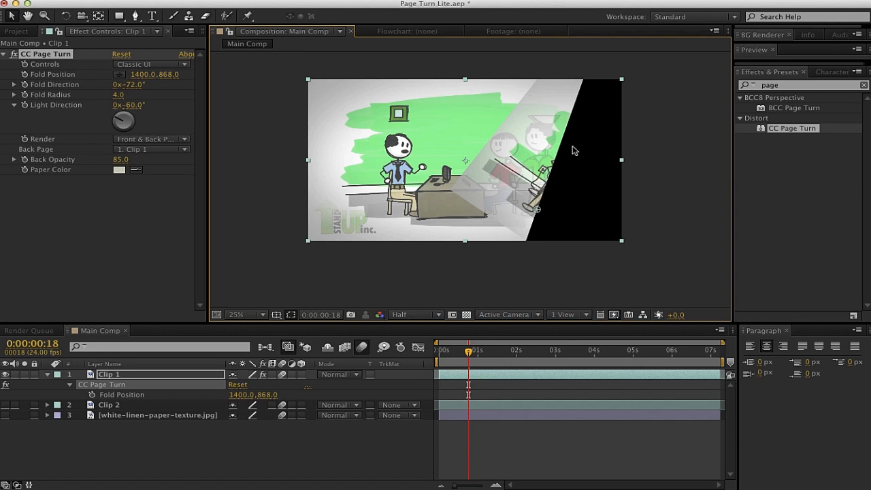
mouse_move(487, 151)
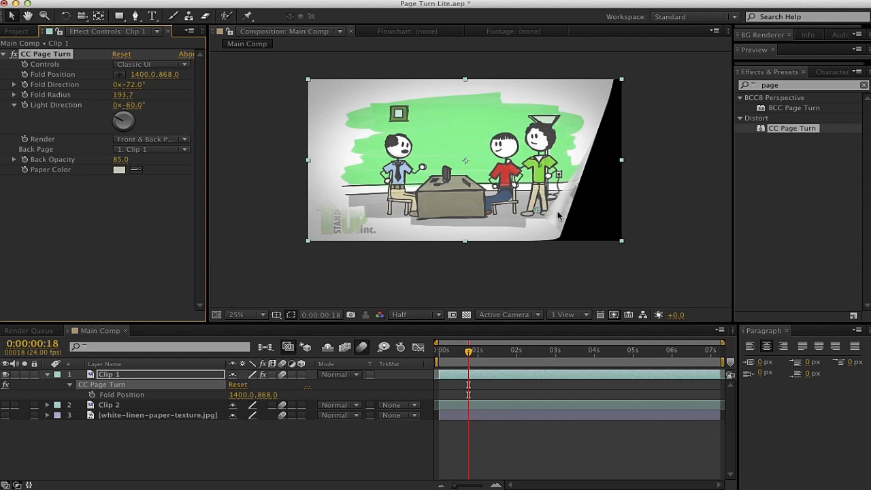
mouse_move(53, 60)
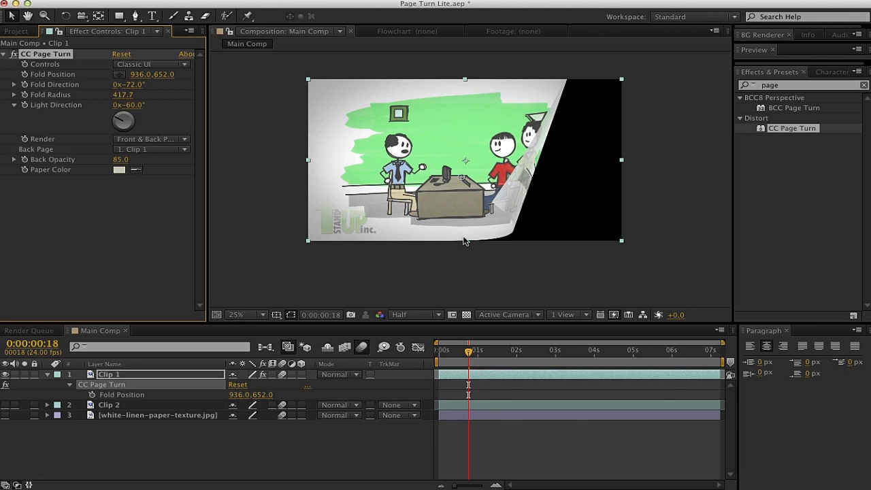
mouse_move(474, 243)
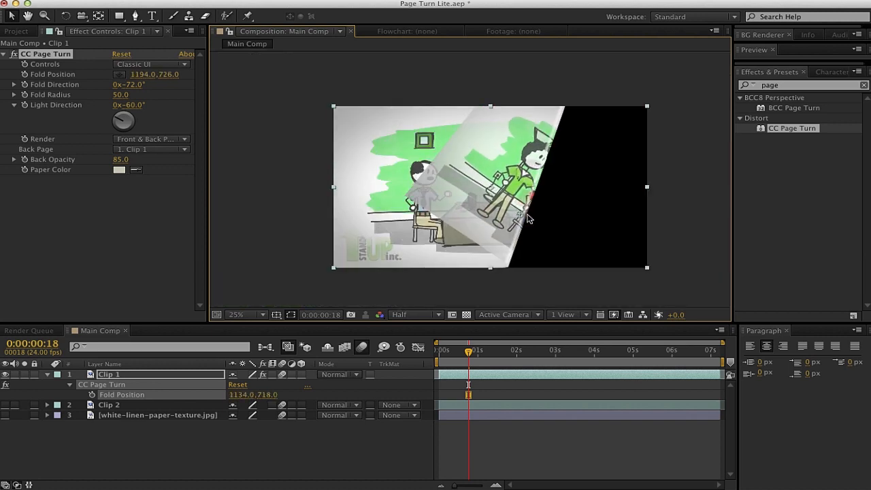
Step: Pull the fold further across the frame, try a lighting angle, then reset Light Direction to −60°
left_click_drag(531, 218, 456, 194)
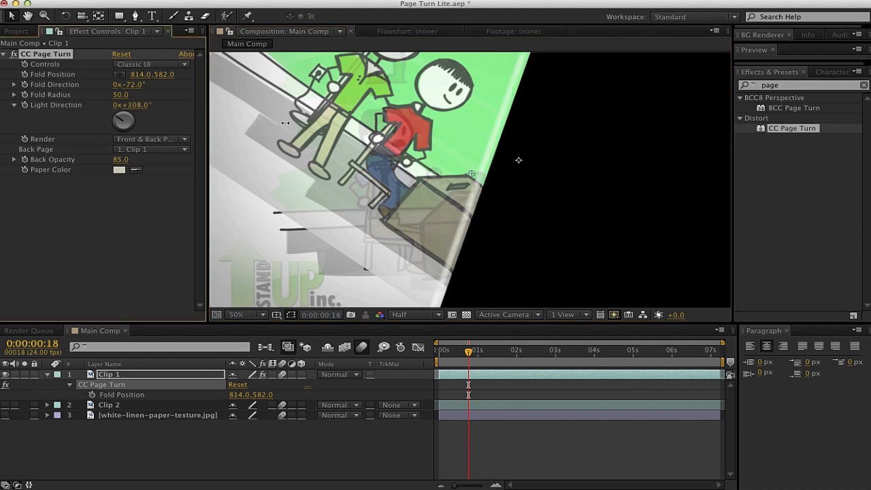
left_click_drag(123, 119, 129, 117)
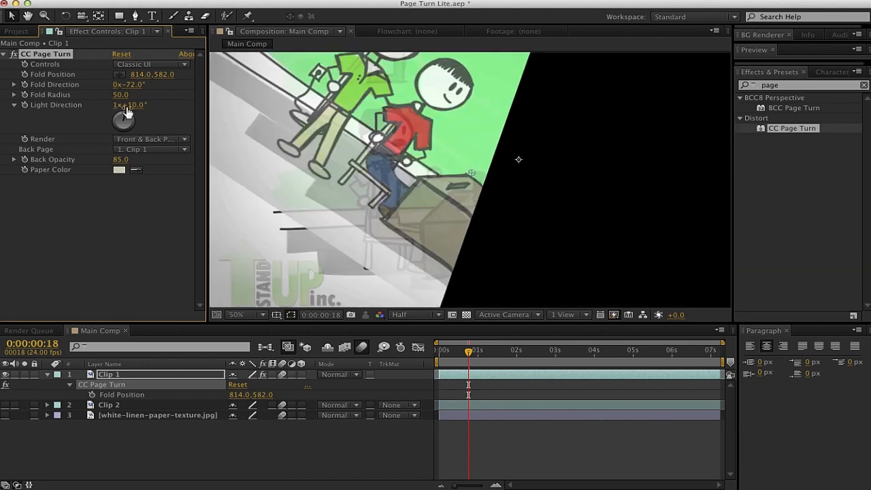
right_click(130, 105)
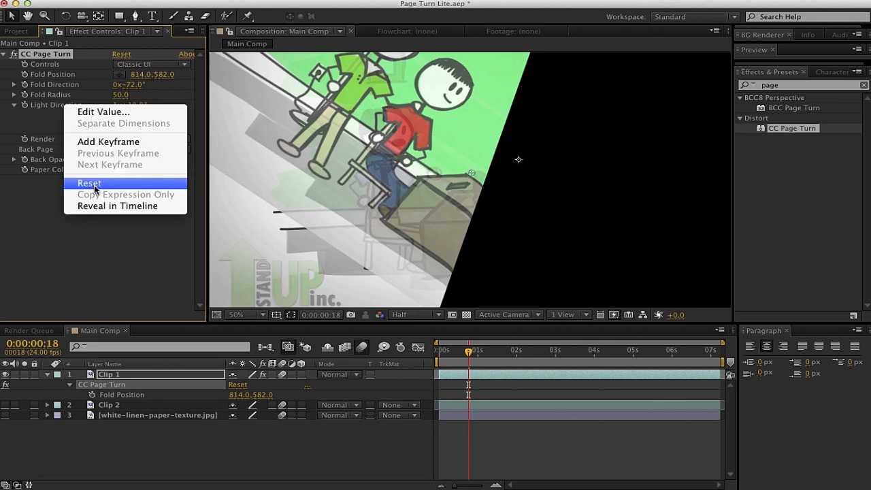
left_click(90, 182)
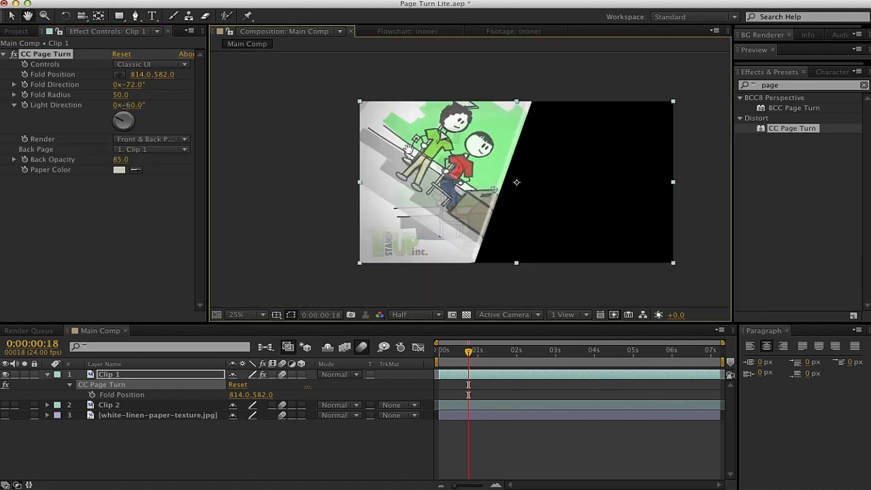
mouse_move(98, 140)
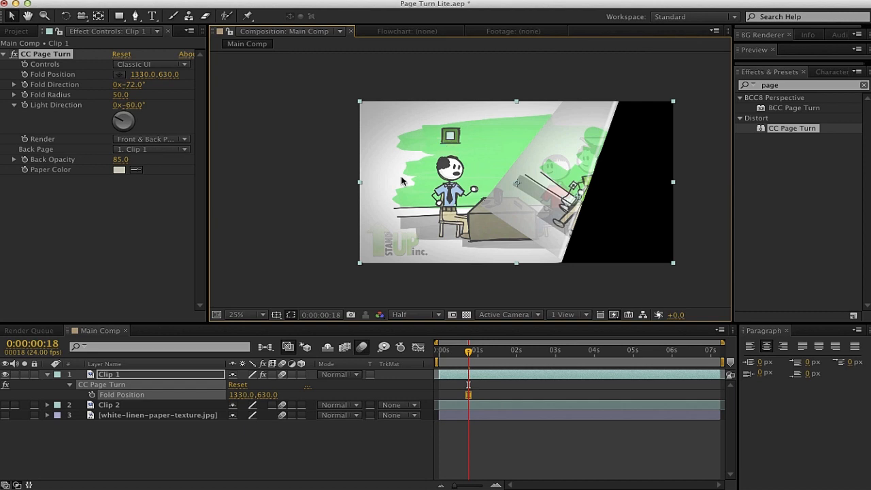
mouse_move(569, 183)
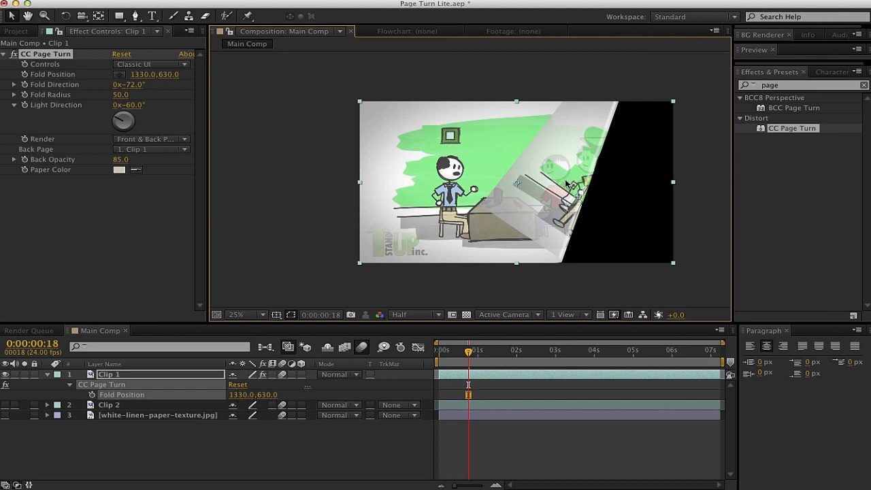
Step: Switch Render between Back Page, Front Page and back to Front & Back Page
left_click(150, 139)
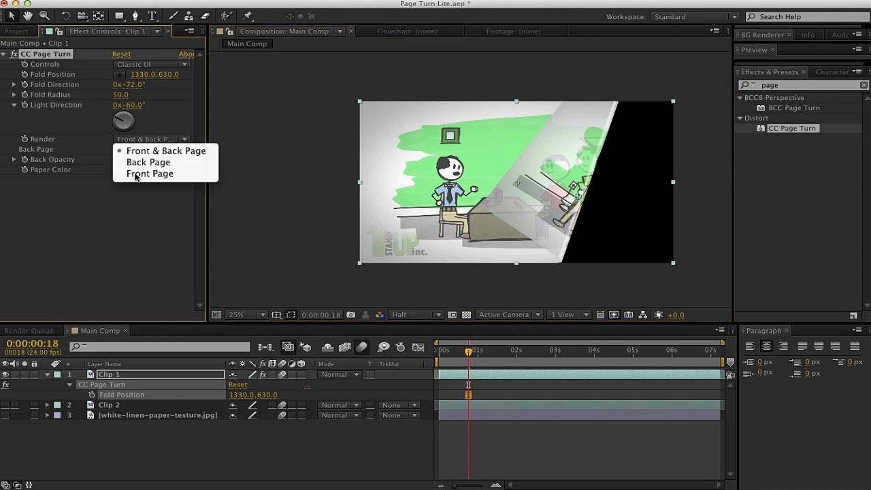
left_click(148, 161)
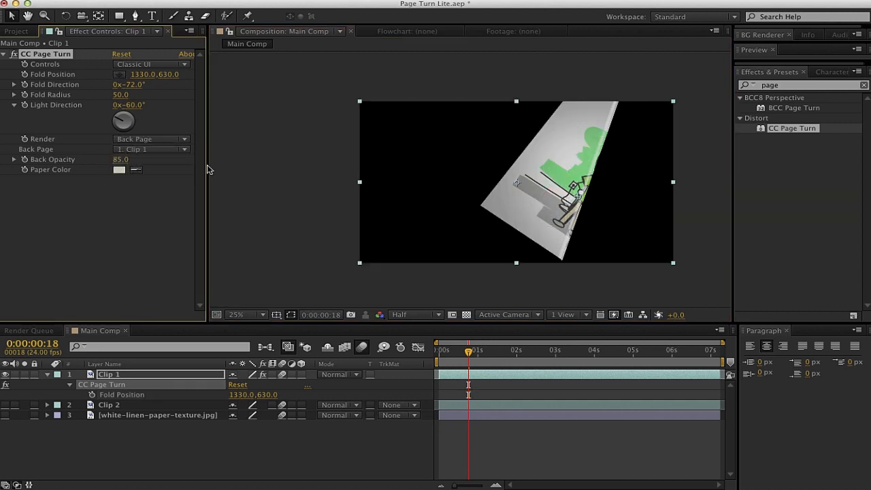
left_click(149, 139)
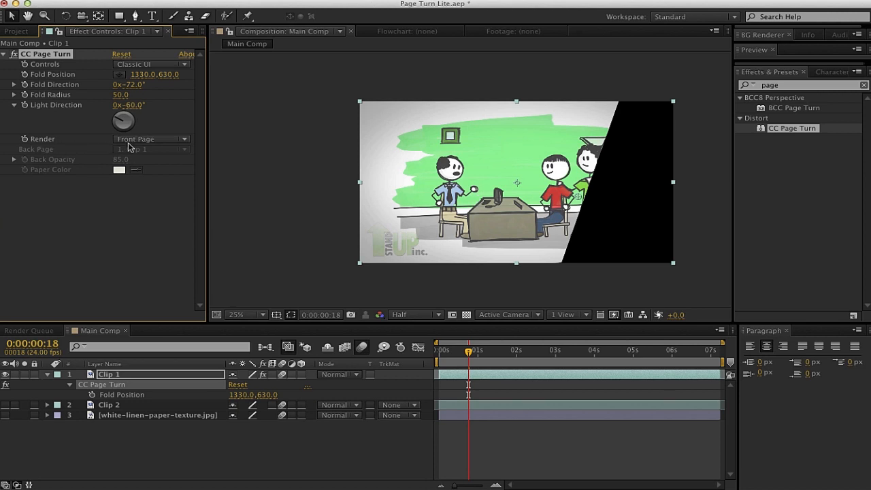
left_click(150, 138)
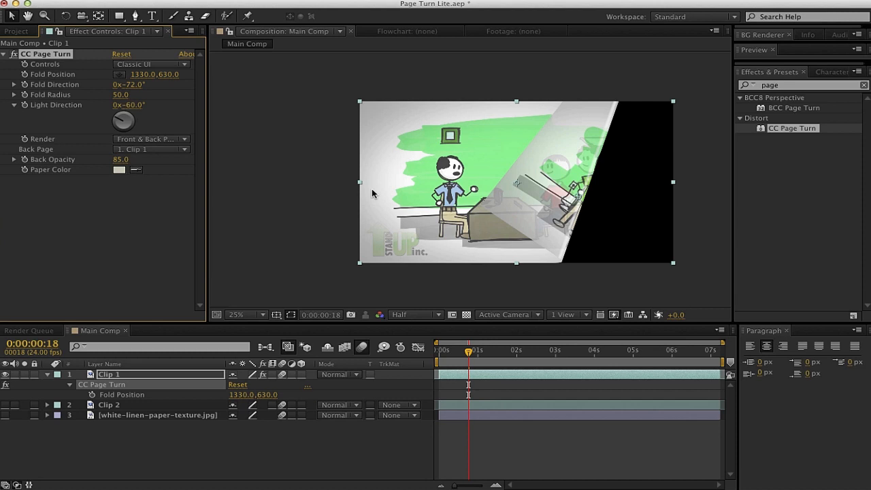
mouse_move(77, 169)
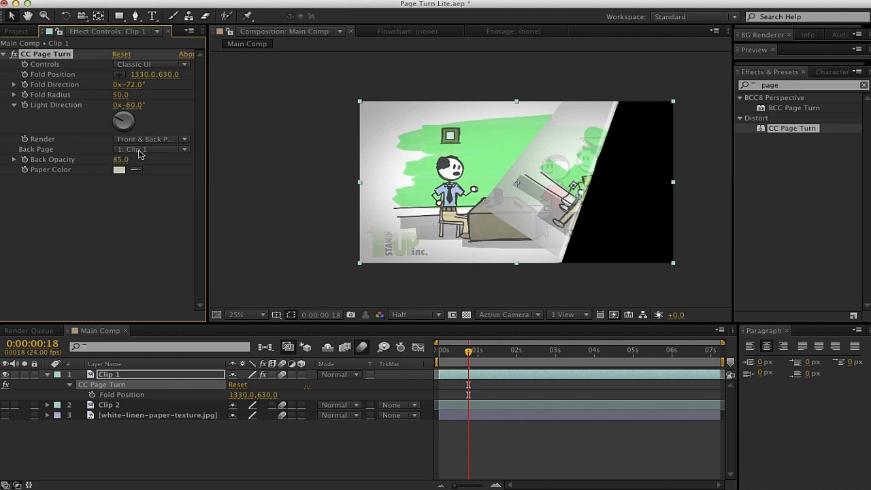
mouse_move(158, 153)
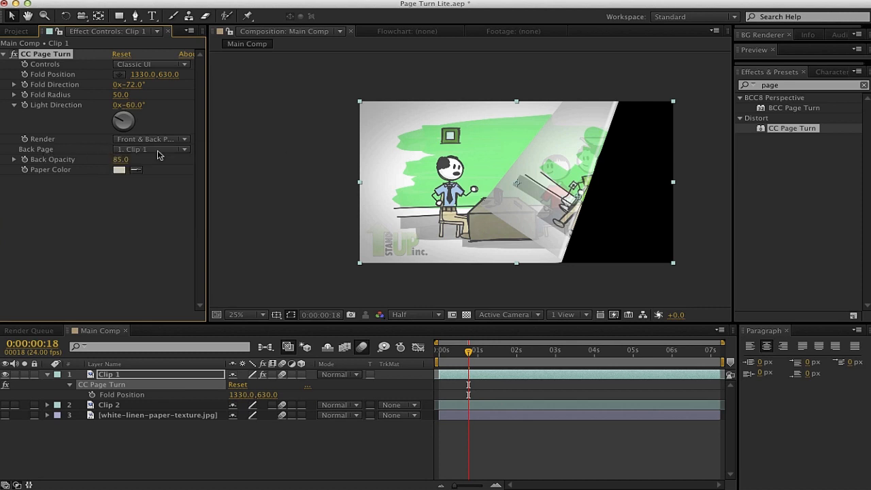
Step: Set Back Page to 2. Clip 2 so Clip 2 shows on the curled underside
left_click(150, 148)
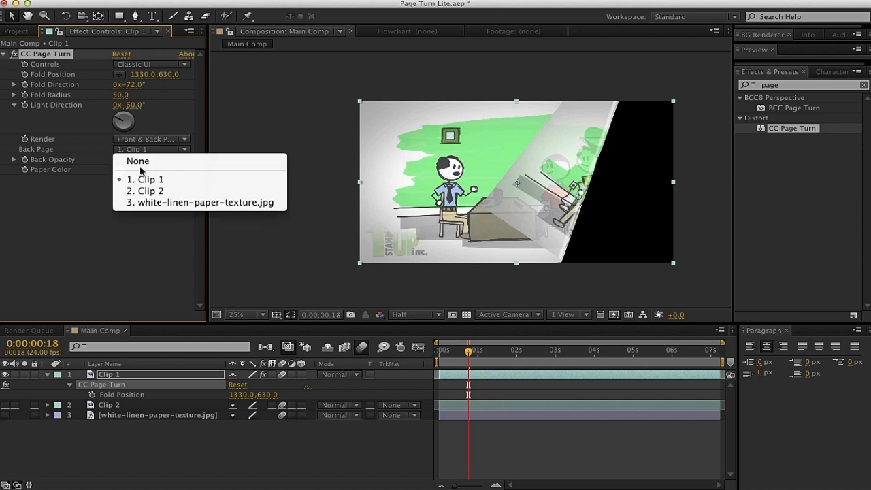
left_click(147, 190)
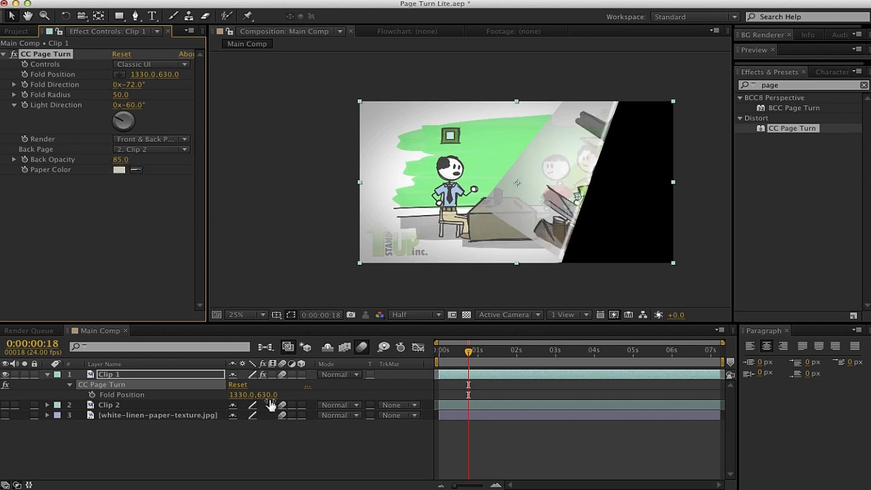
left_click(109, 404)
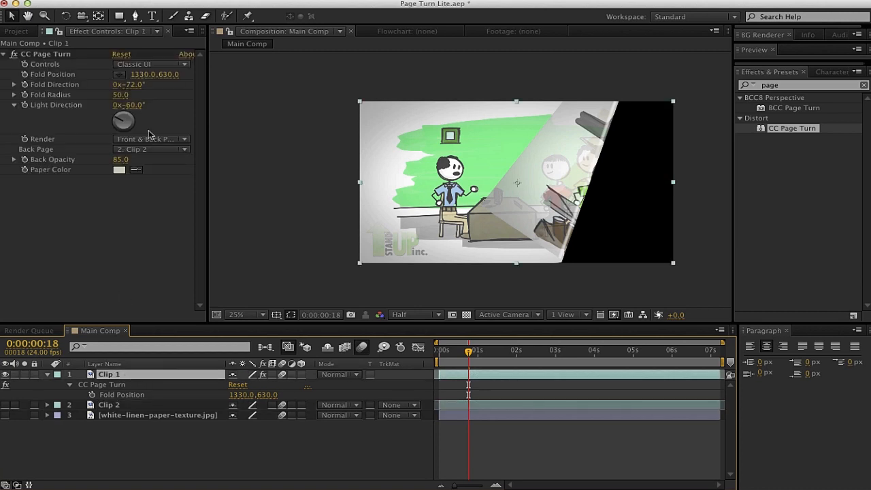
mouse_move(436, 220)
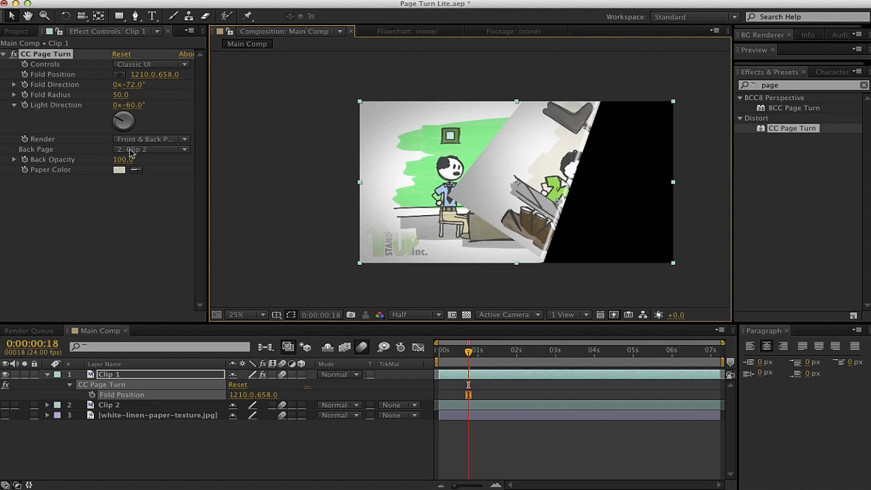
Step: Set Back Page to None and make the paper colour yellow
left_click(150, 149)
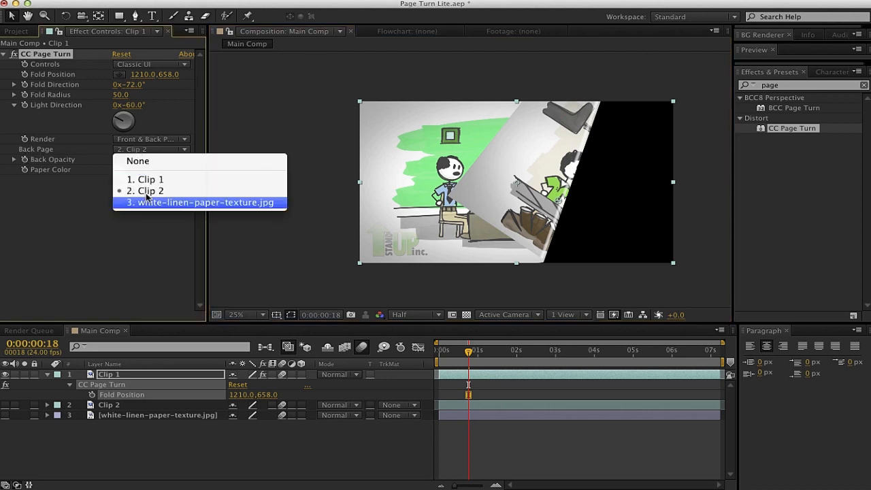
mouse_move(139, 160)
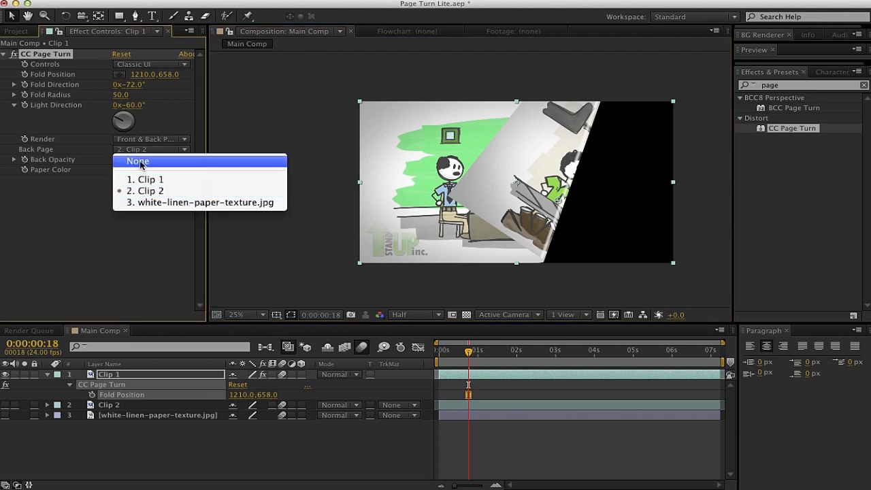
left_click(137, 161)
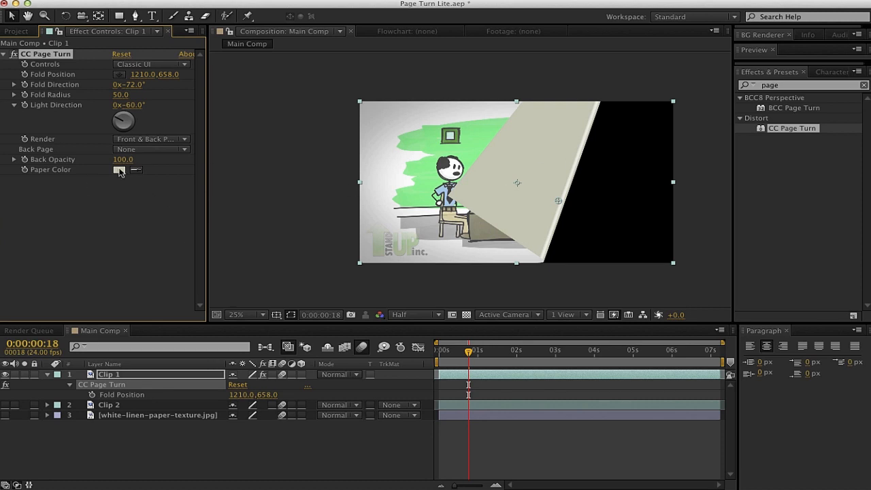
left_click(120, 169)
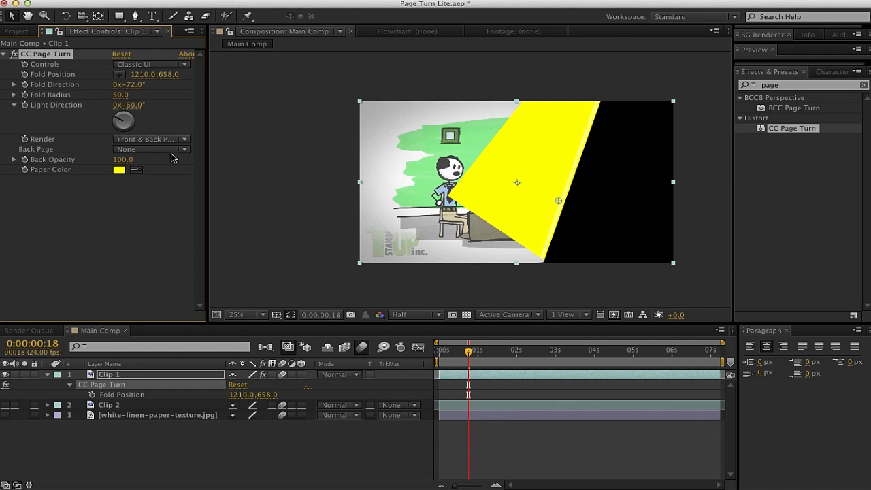
mouse_move(11, 134)
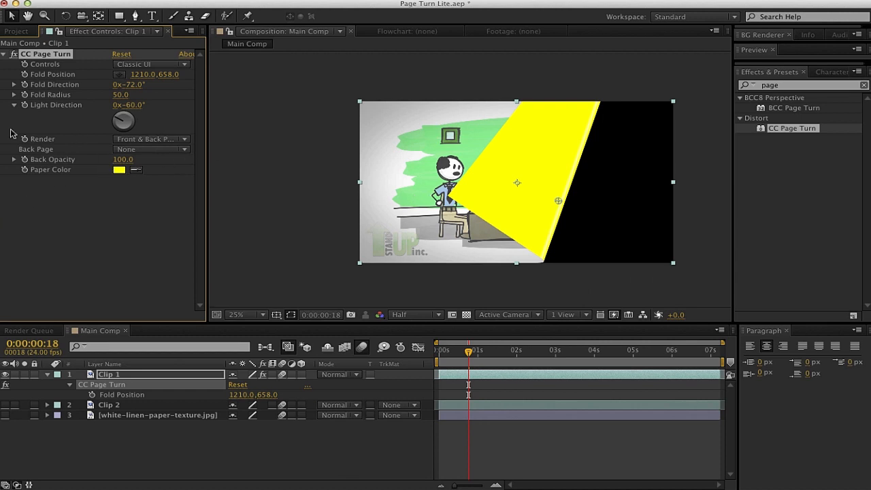
Step: Adjust which sides render and set Back Page to Clip 1 on the turning page
left_click(150, 139)
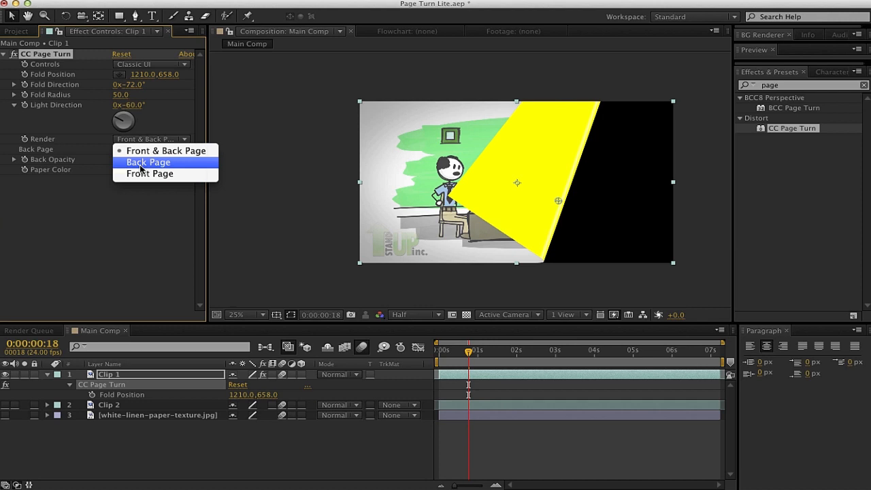
left_click(149, 162)
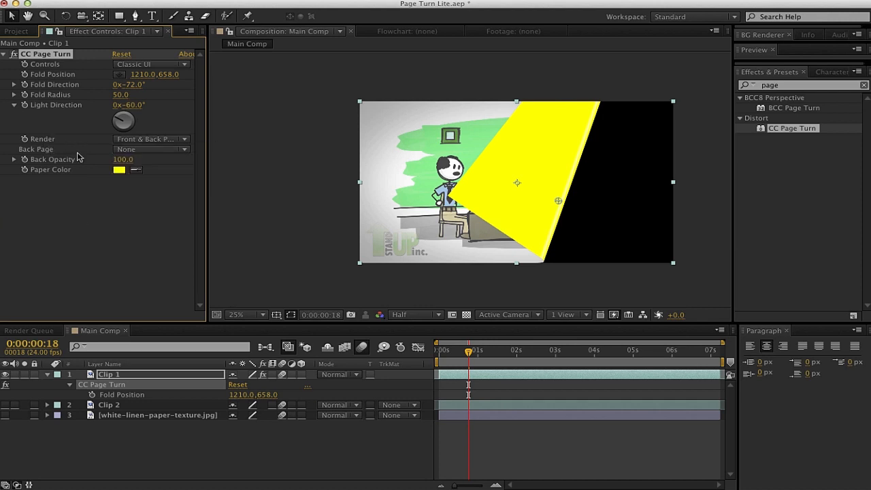
left_click(150, 149)
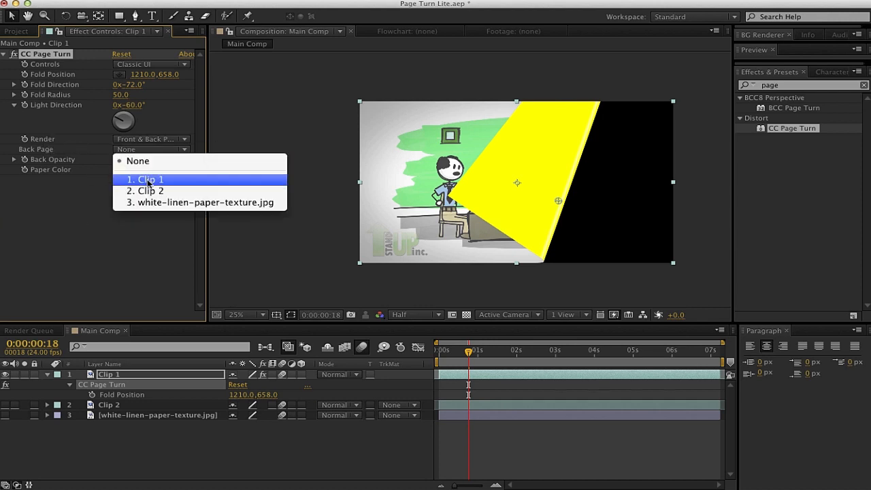
left_click(144, 180)
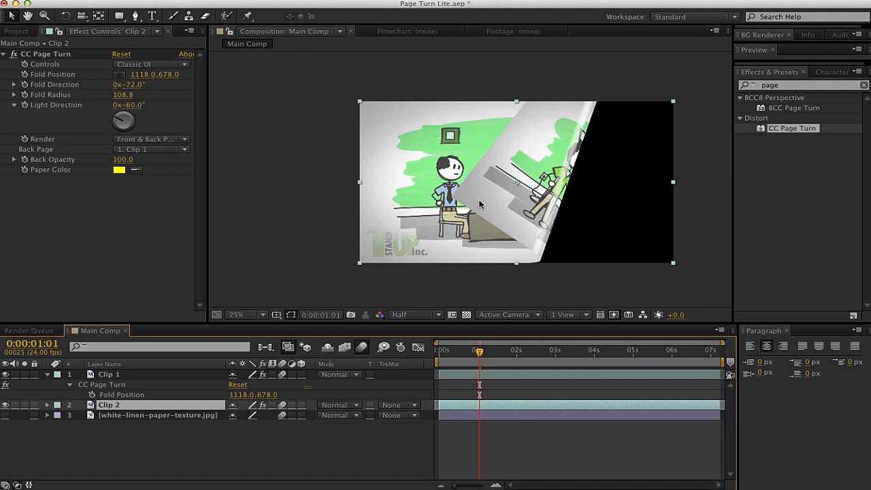
Step: Select Clip 2's page turn and move its fold to about 1290, 762 for a wider curl
double_click(109, 406)
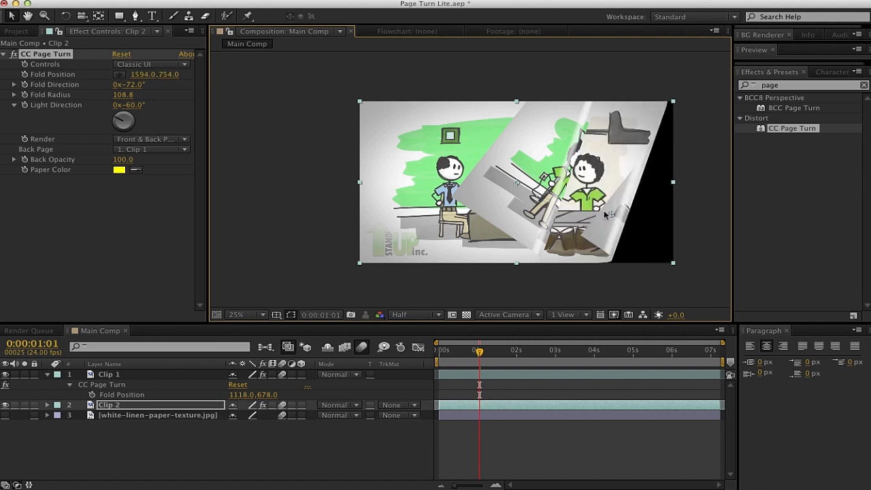
left_click_drag(606, 215, 634, 220)
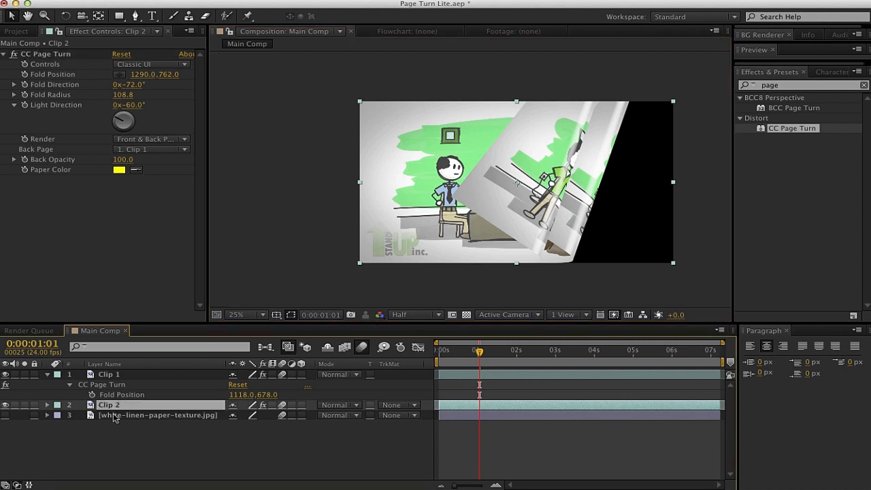
Step: Rename Clip 2 to 'Clip 2 Front', set CC Page Turn Render to Front Page, and duplicate it
double_click(110, 406)
type(" Front")
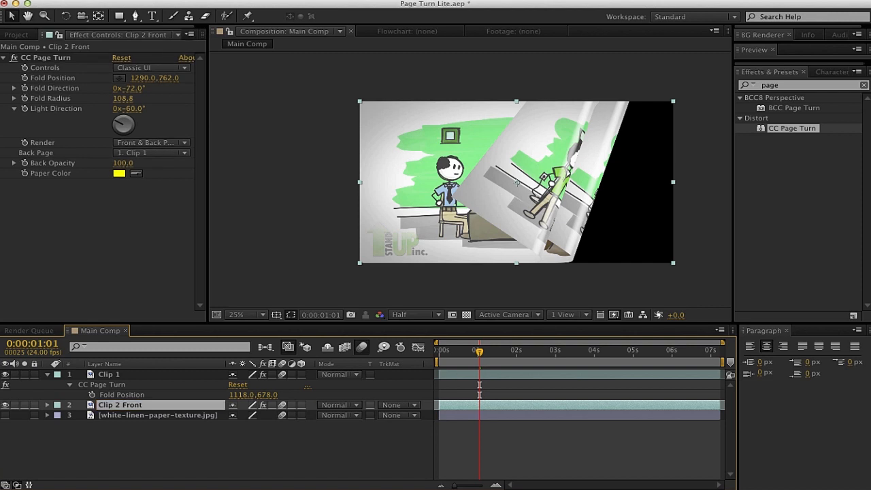
mouse_move(74, 163)
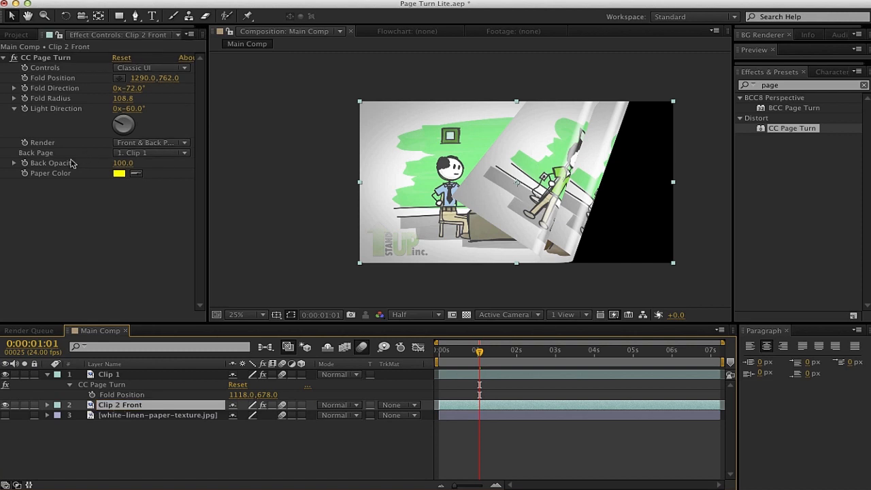
left_click(150, 143)
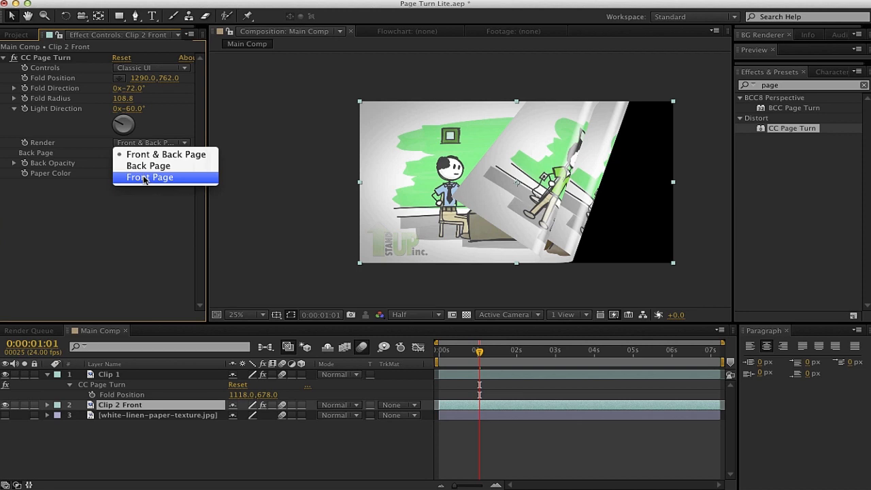
left_click(150, 177)
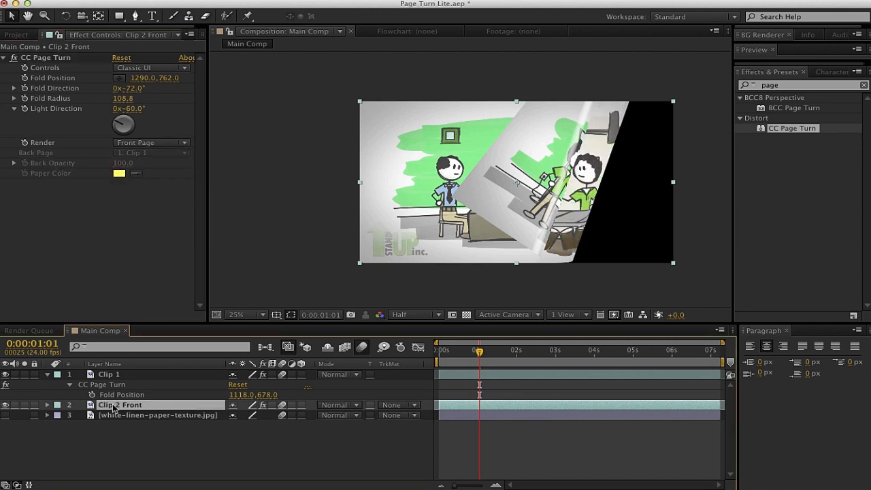
key("ctrl+d")
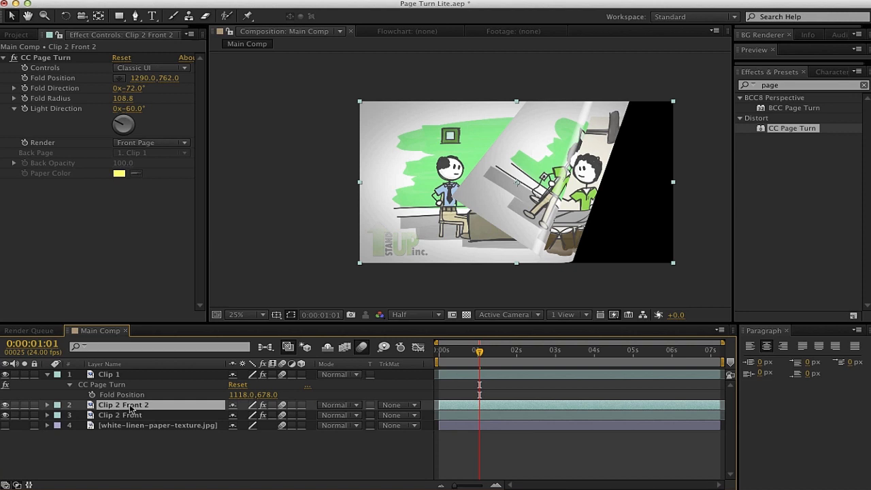
Step: Rename the duplicate to 'Clip 2 Back' and set its CC Page Turn Render to Back Page
double_click(122, 406)
type("Back")
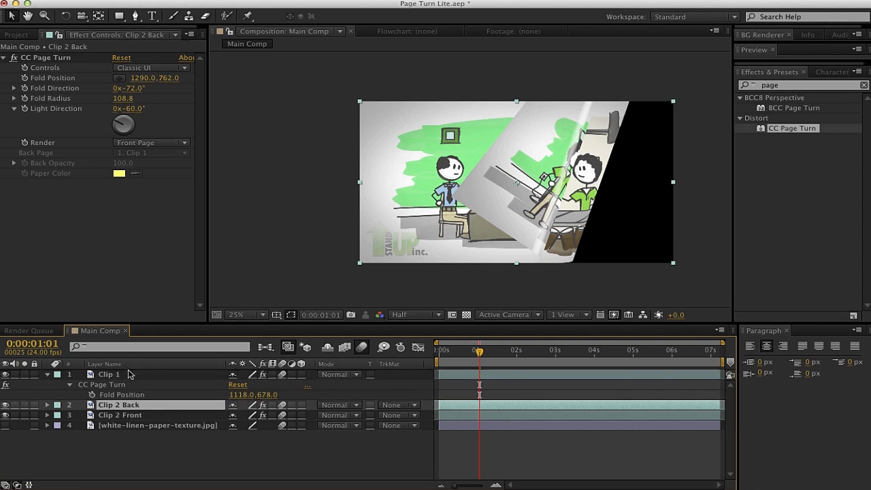
left_click(150, 143)
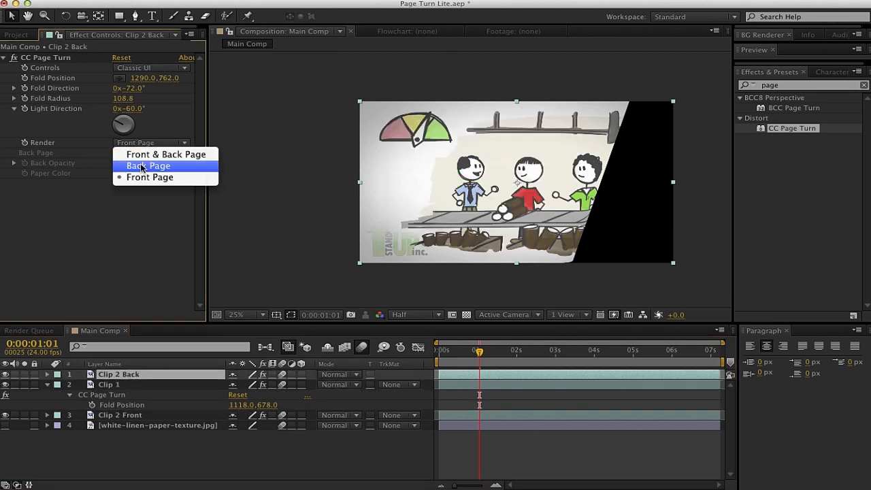
left_click(148, 166)
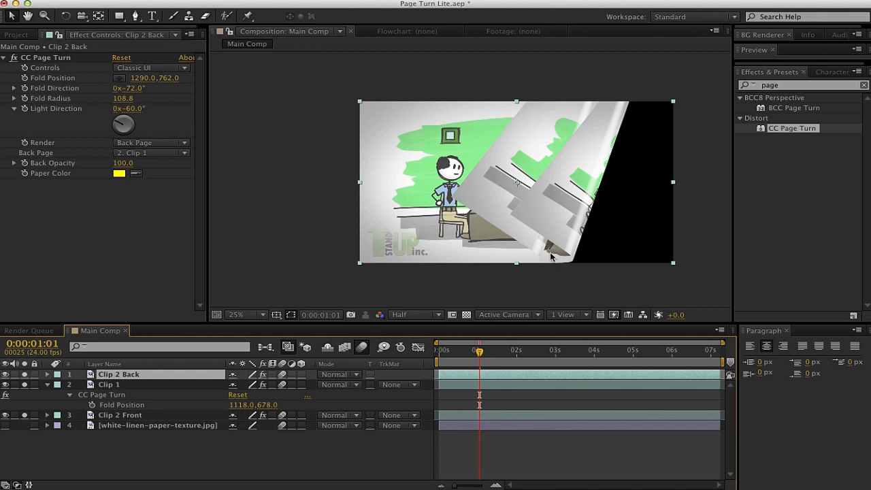
mouse_move(144, 229)
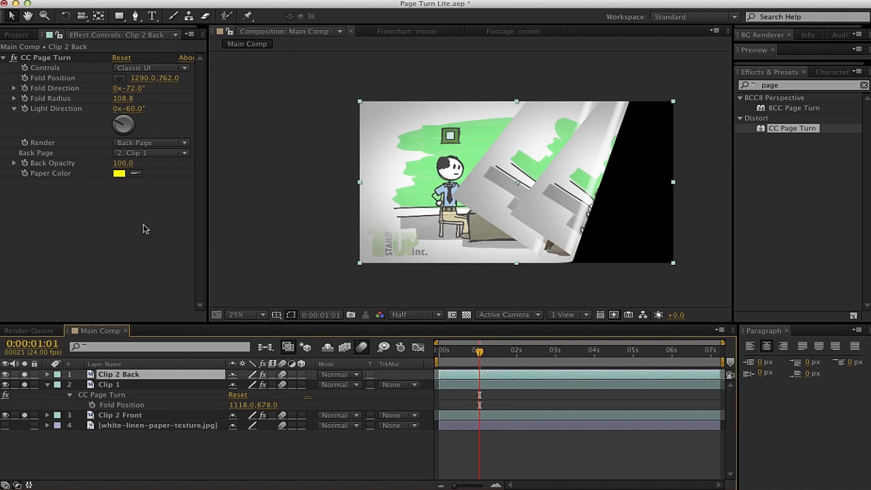
mouse_move(153, 259)
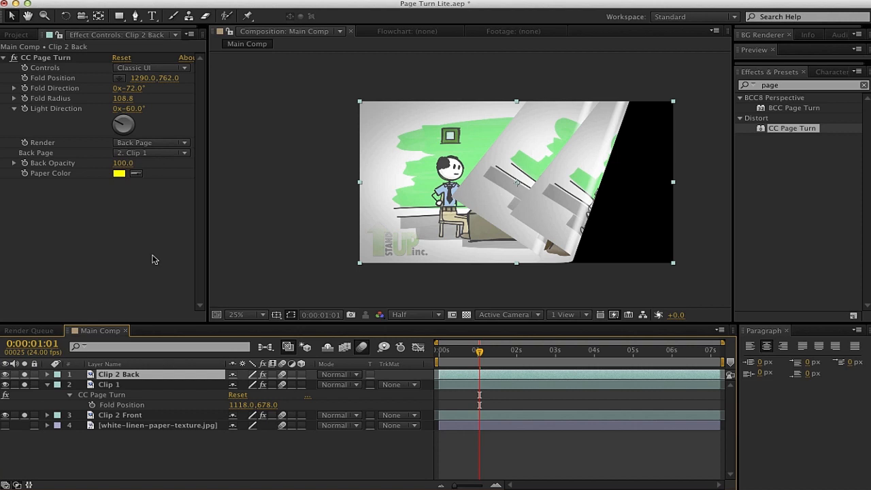
mouse_move(201, 215)
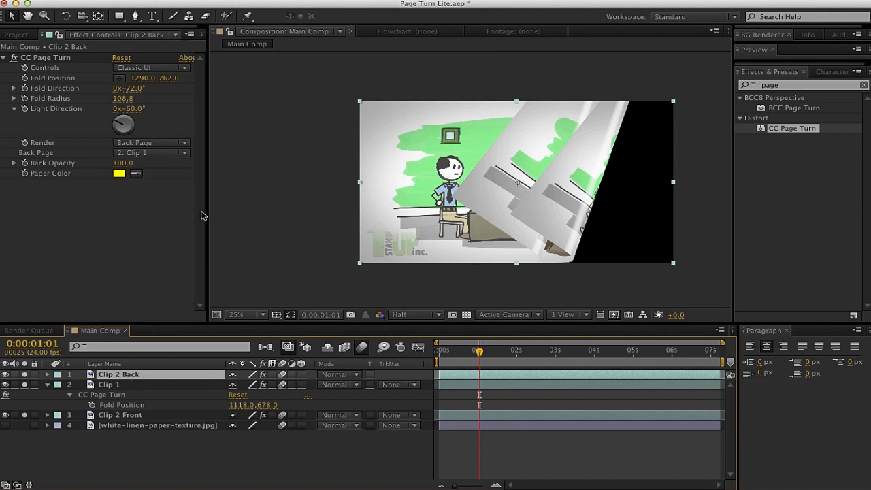
mouse_move(168, 437)
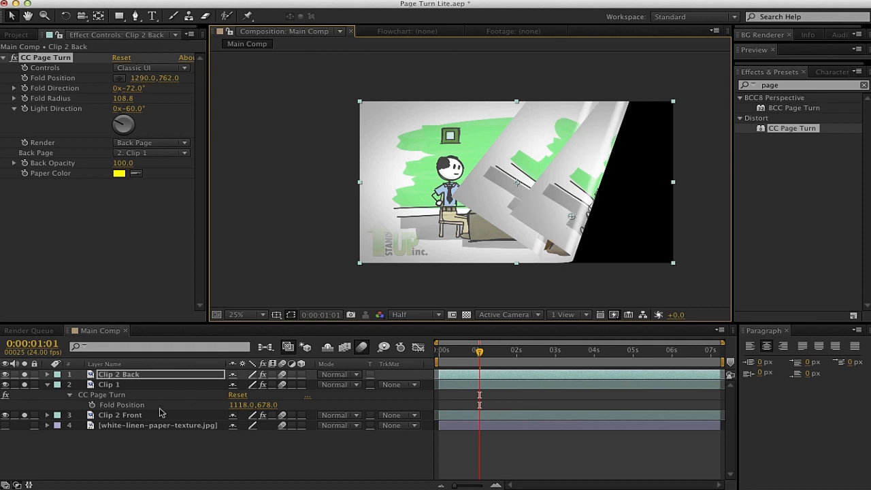
mouse_move(601, 229)
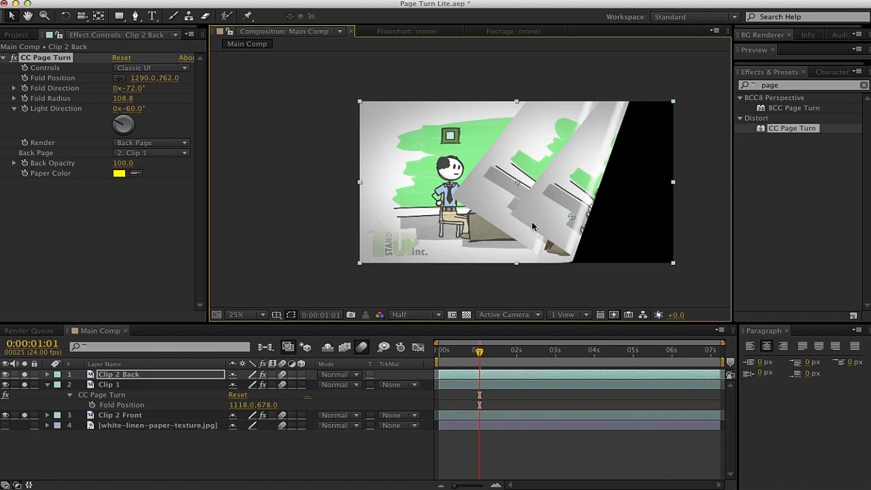
mouse_move(469, 262)
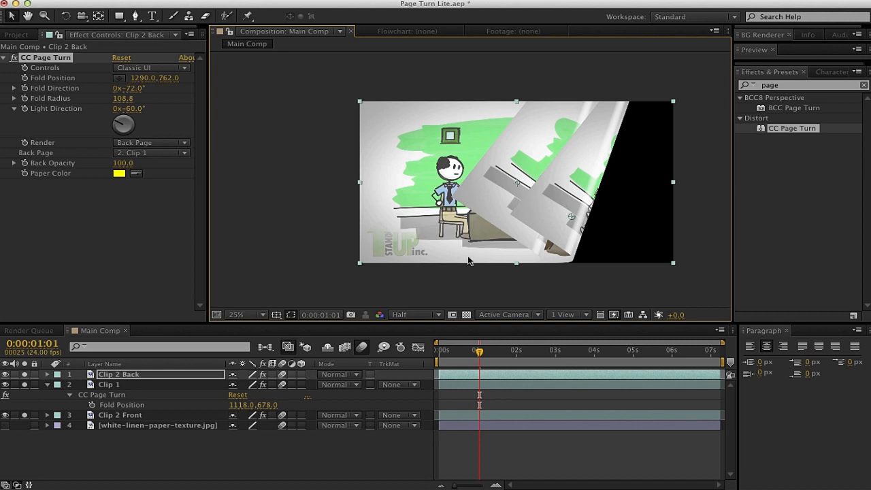
mouse_move(112, 137)
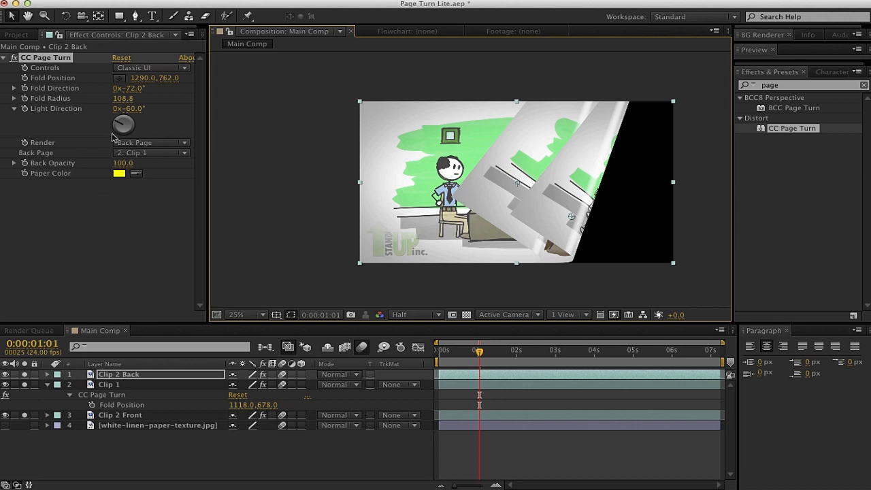
mouse_move(373, 223)
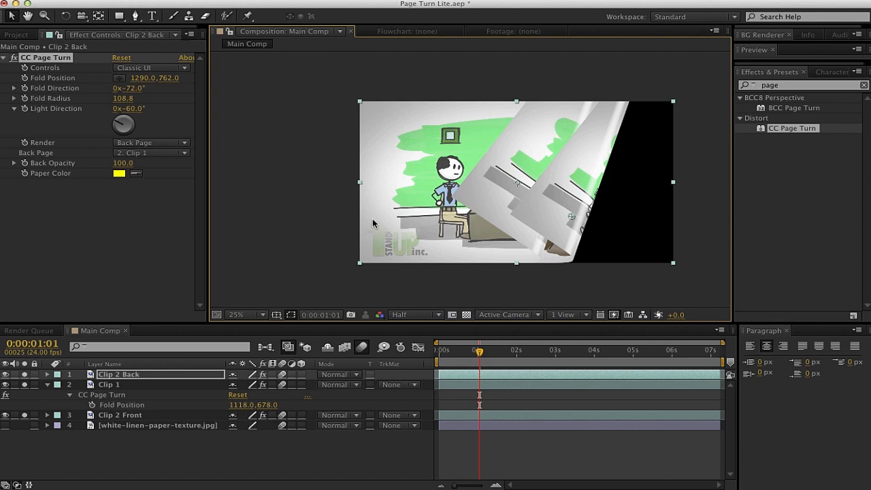
mouse_move(362, 217)
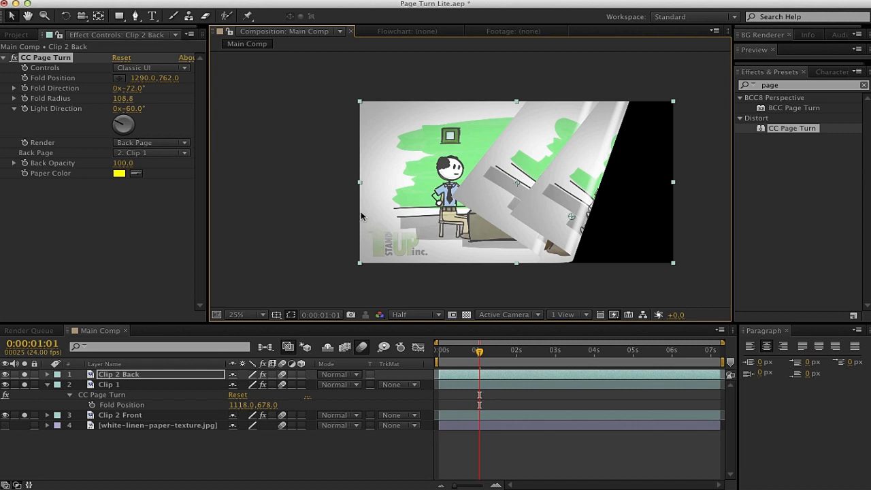
mouse_move(522, 280)
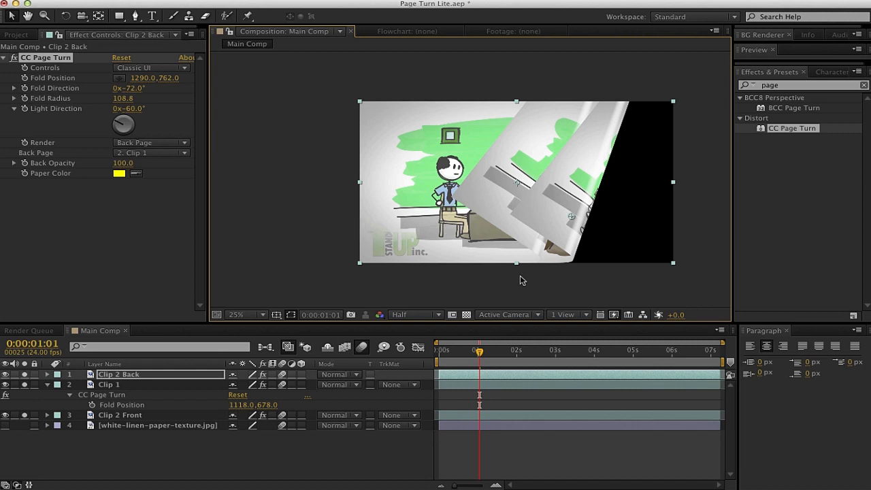